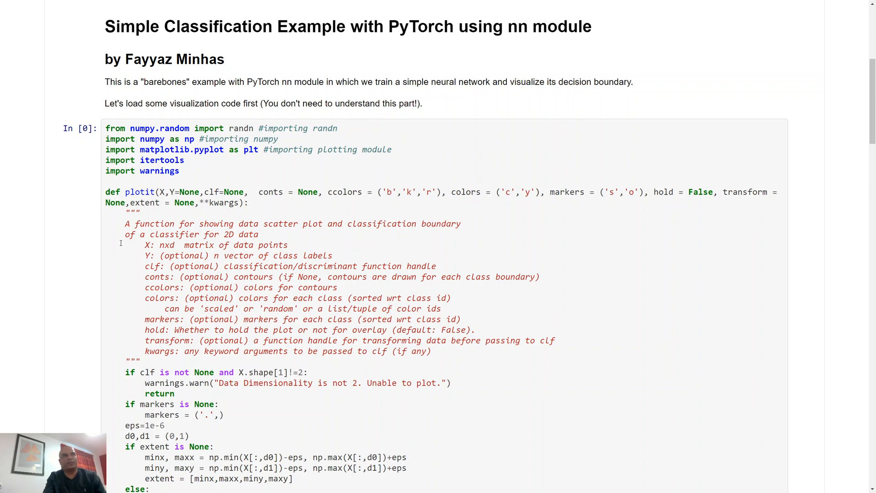
- Scroll past the plotit cell to the cuda, toTensor and toNumpy helpers, highlighting plotit and toTensor
scroll("down", 3)
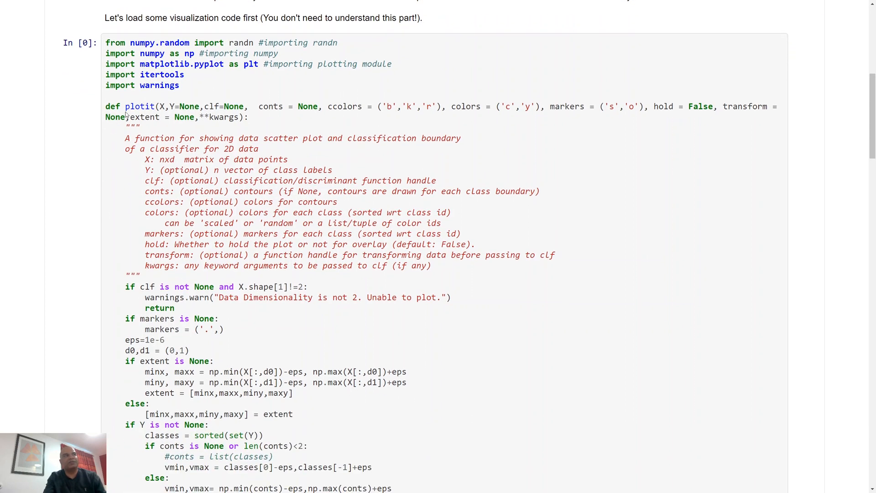
double_click(140, 106)
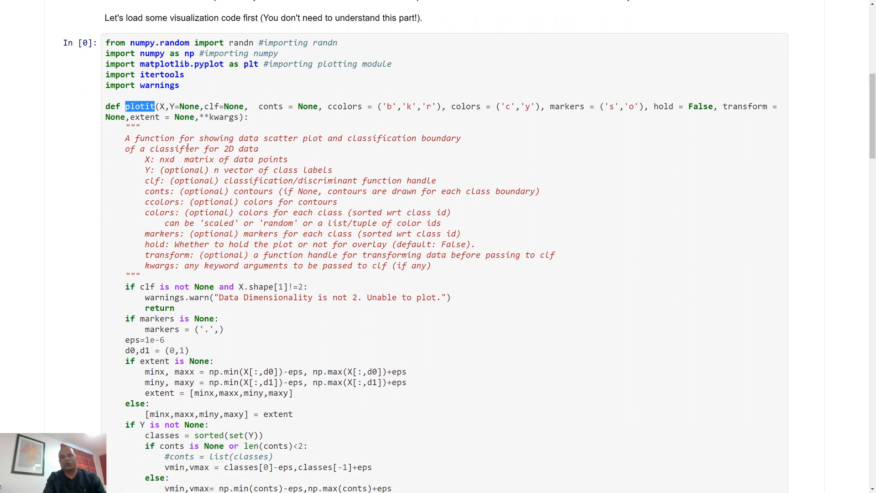
scroll("down", 3)
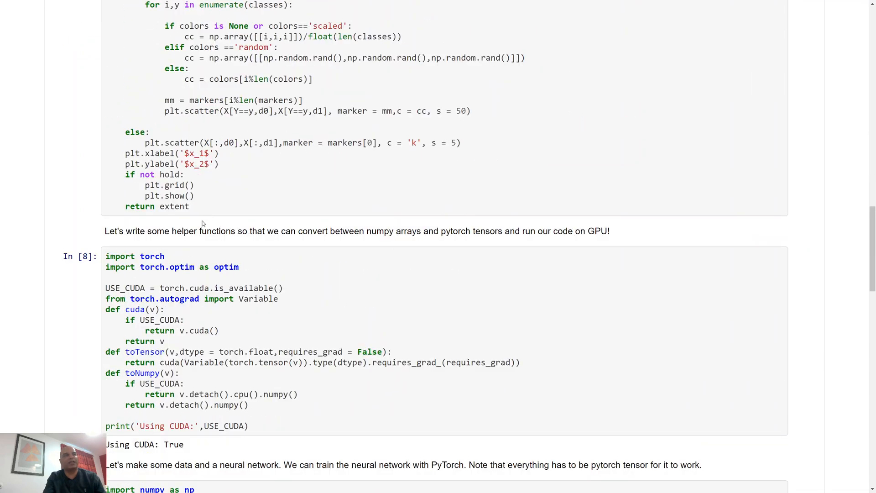
scroll("down", 3)
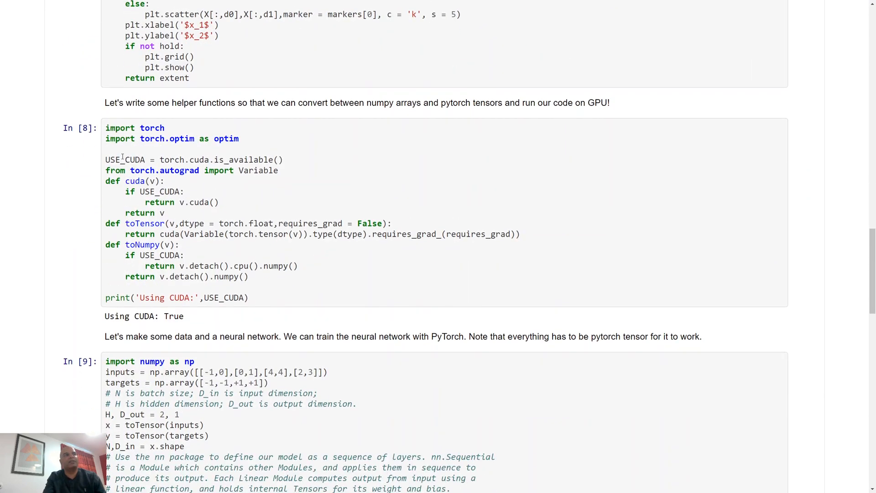
left_click_drag(105, 160, 268, 170)
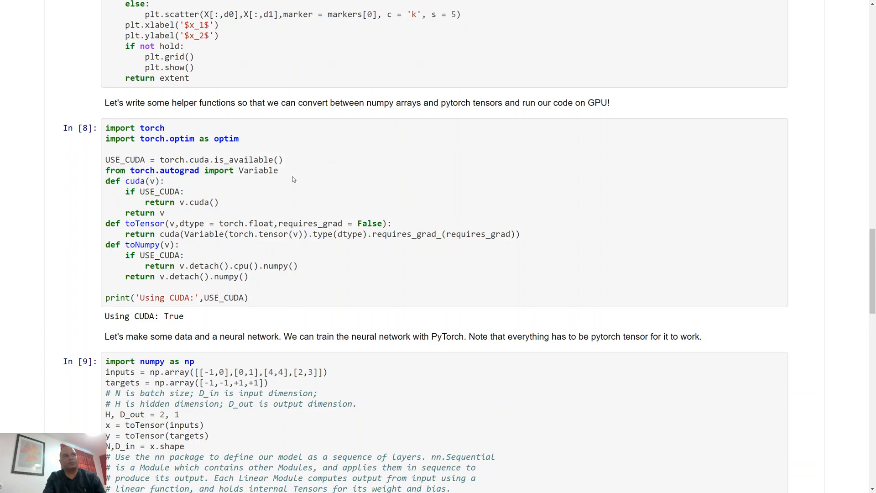
double_click(134, 181)
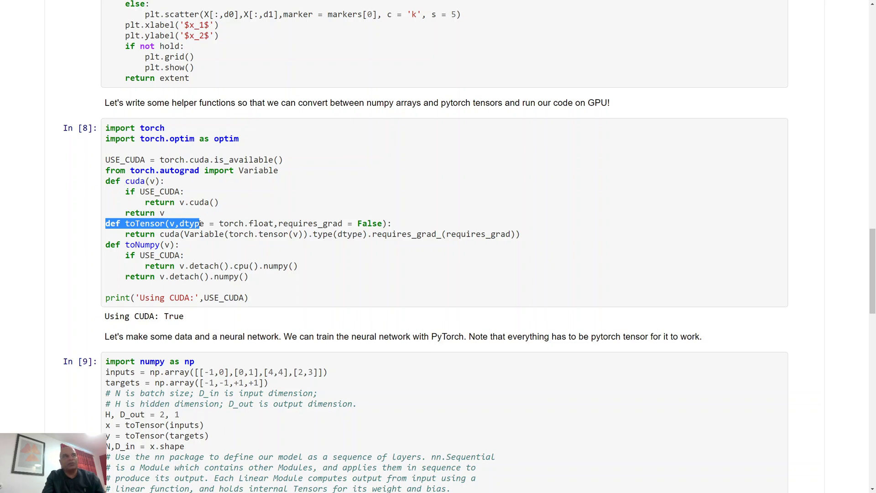
left_click(236, 223)
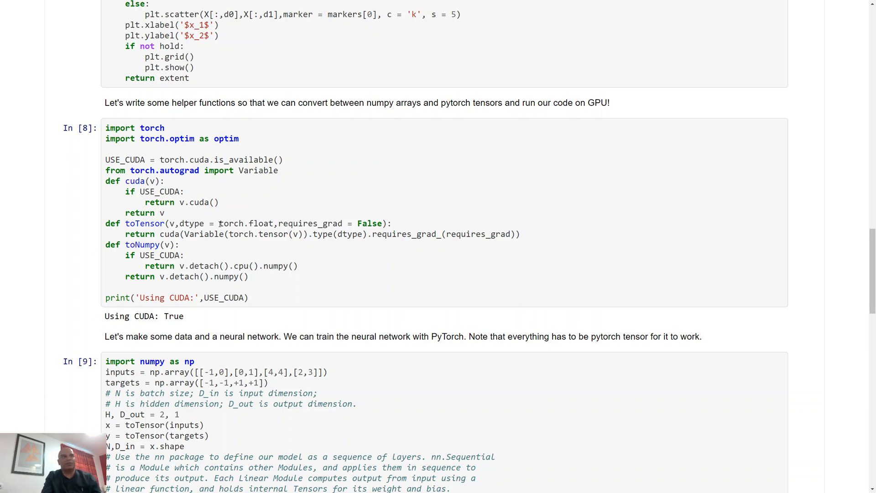
double_click(144, 223)
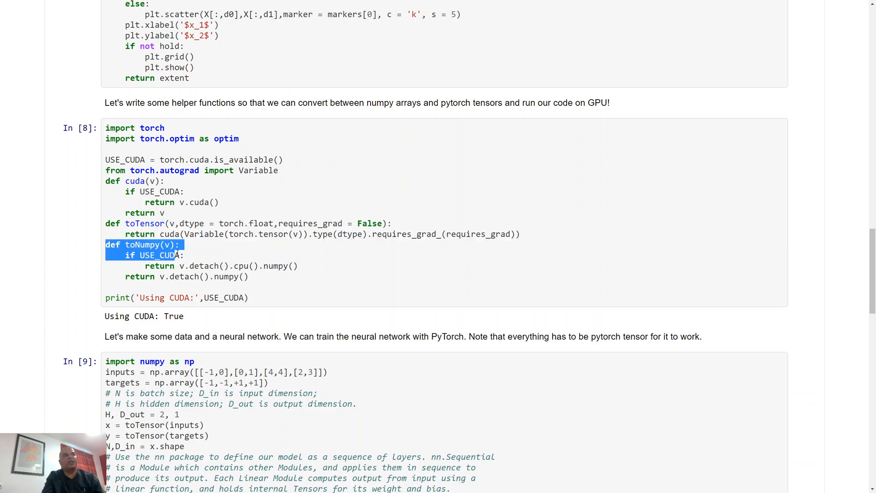
left_click(262, 276)
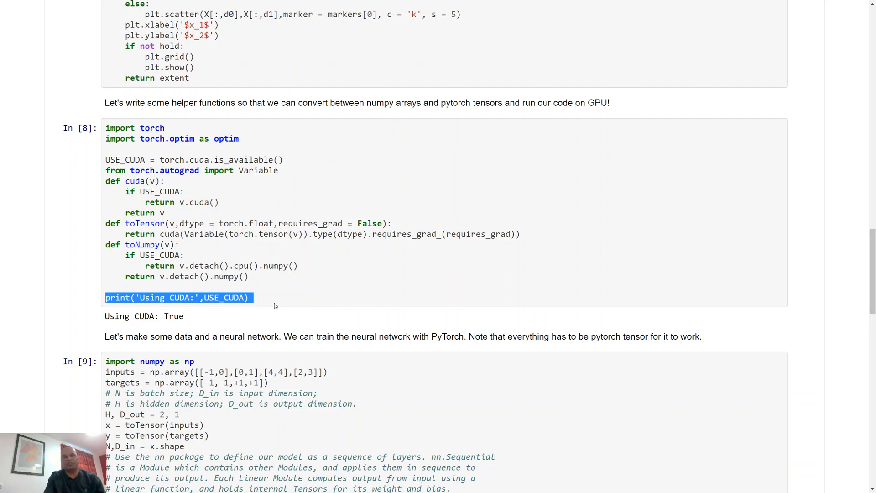
mouse_move(265, 291)
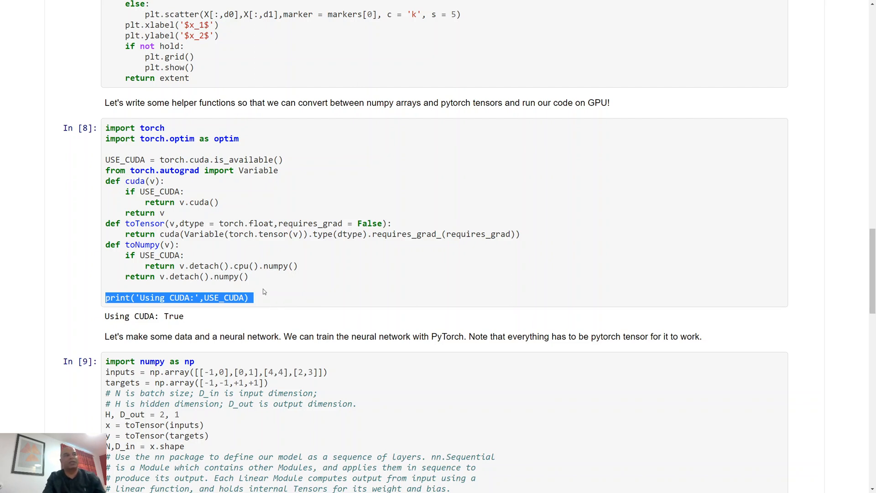
left_click(162, 160)
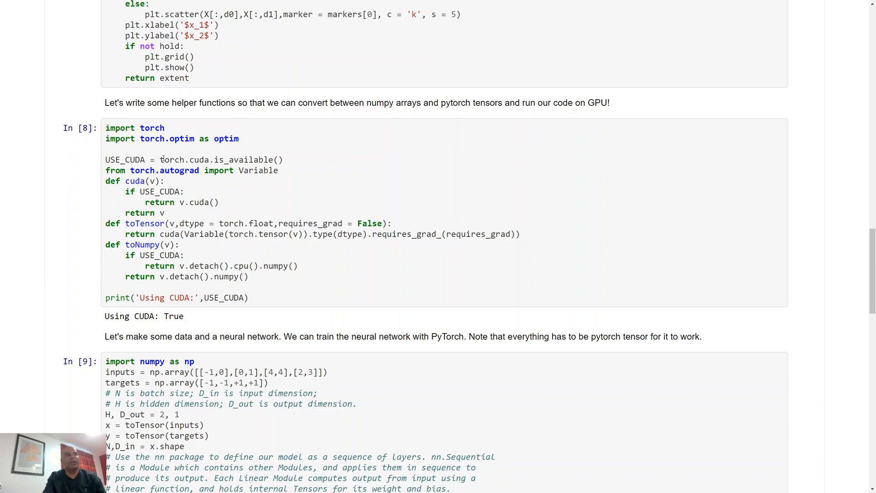
left_click_drag(160, 159, 283, 159)
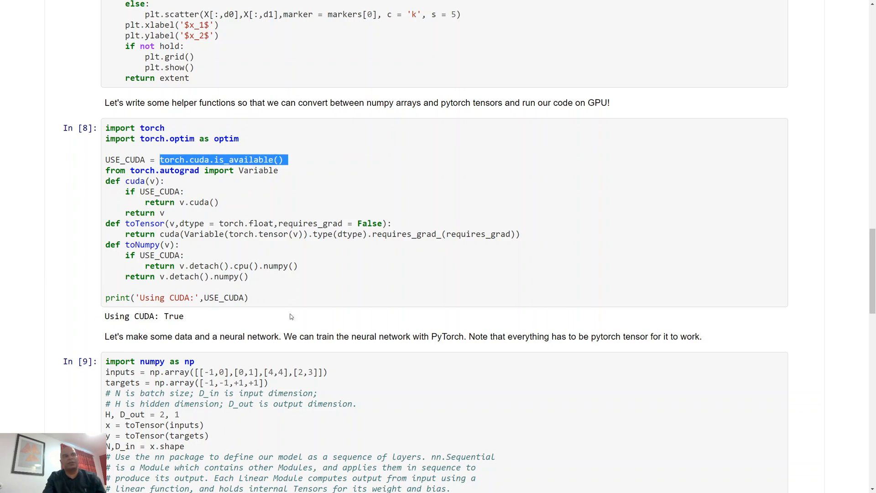
left_click(281, 299)
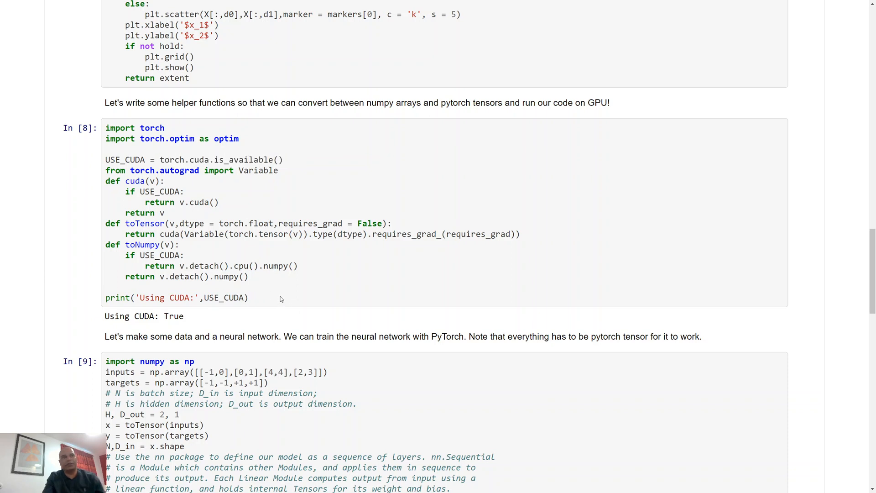
left_click_drag(105, 159, 249, 297)
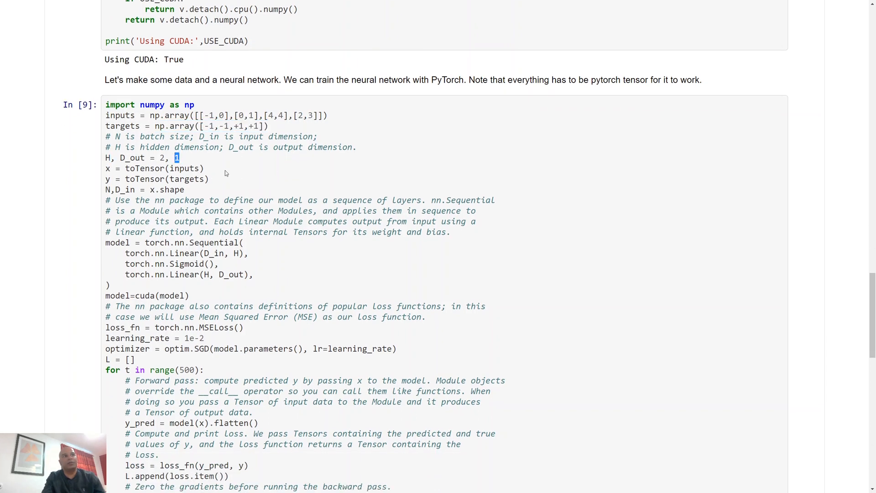
- In cell In [9], highlight output dimension 1, the input tensor conversion, nn.Sequential and hidden size H
double_click(185, 168)
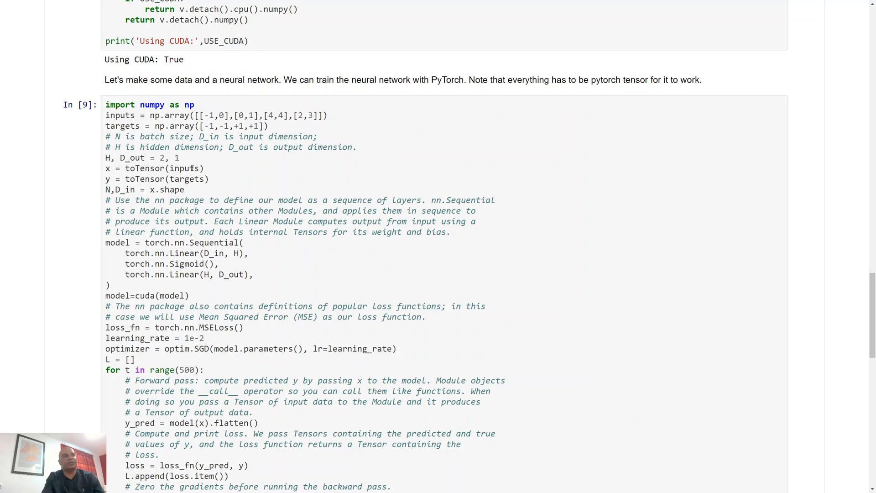
double_click(145, 168)
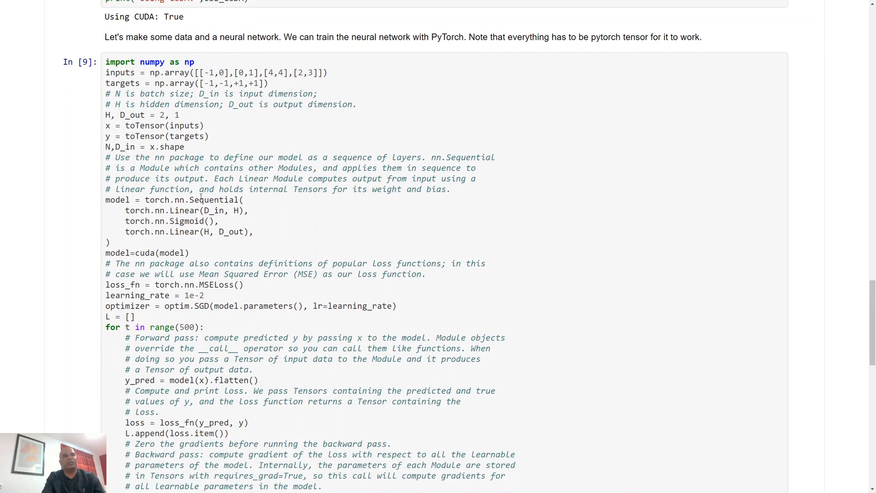
double_click(215, 200)
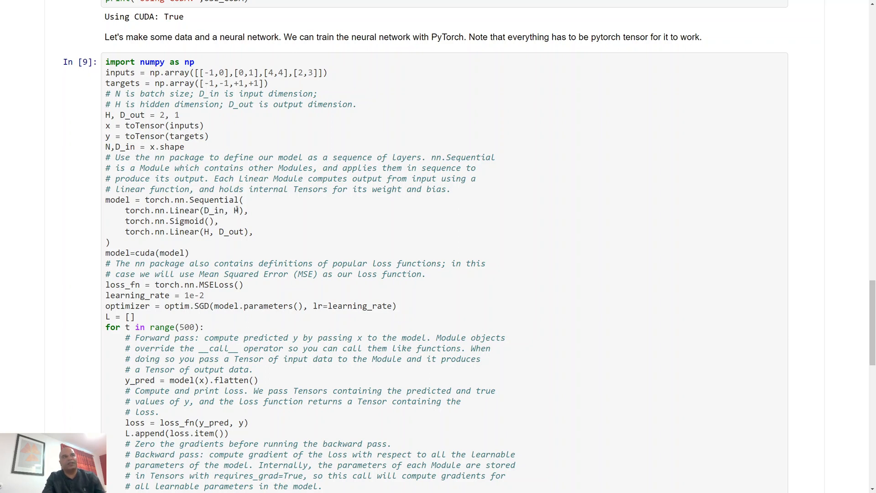
double_click(235, 210)
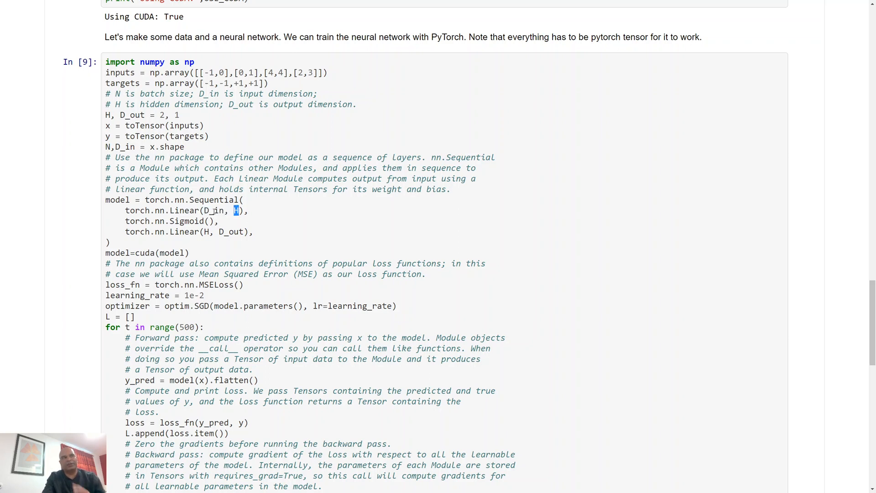
double_click(214, 210)
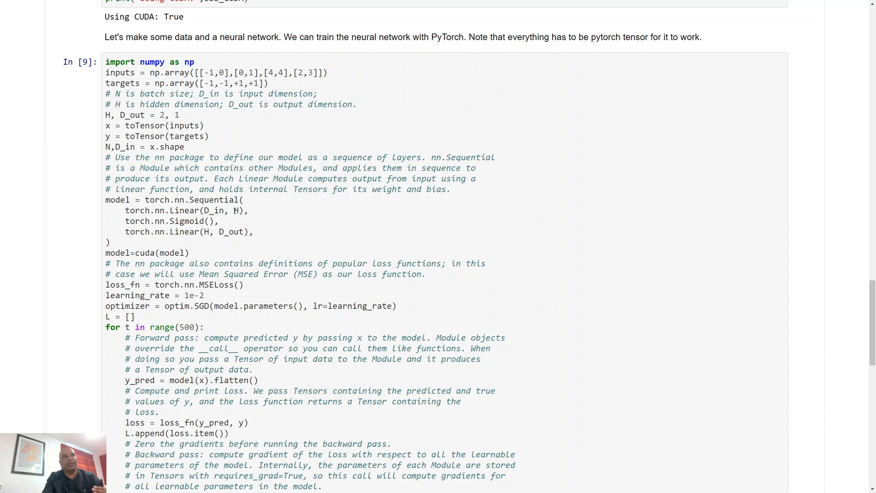
double_click(237, 210)
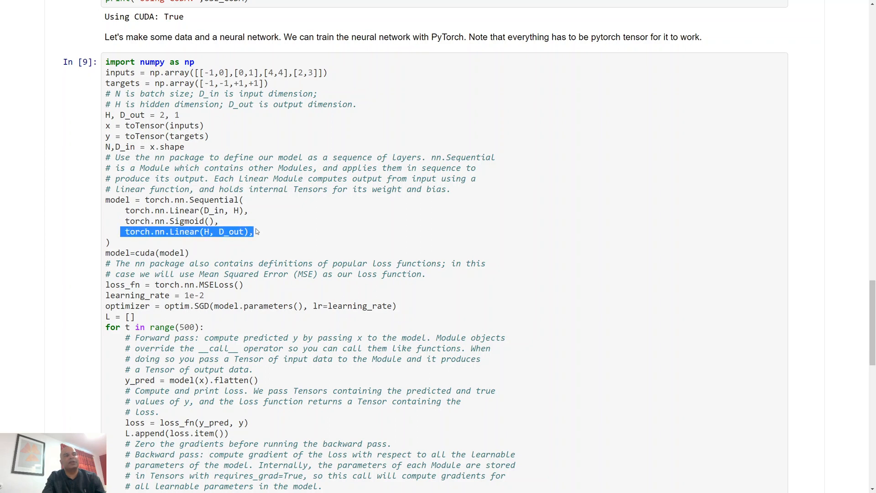
left_click(224, 231)
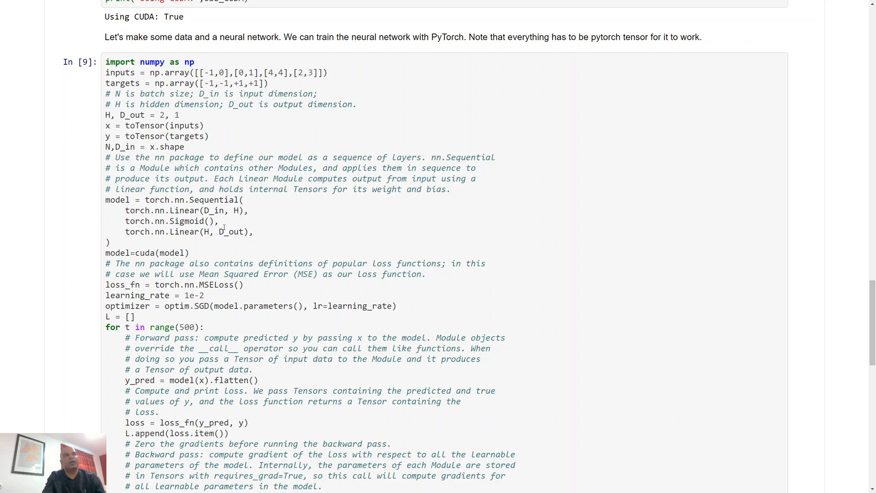
double_click(236, 211)
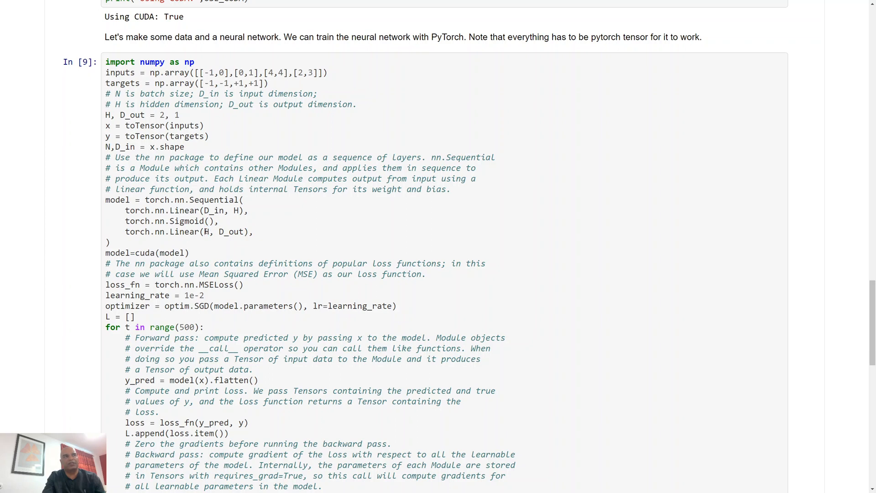
double_click(226, 232)
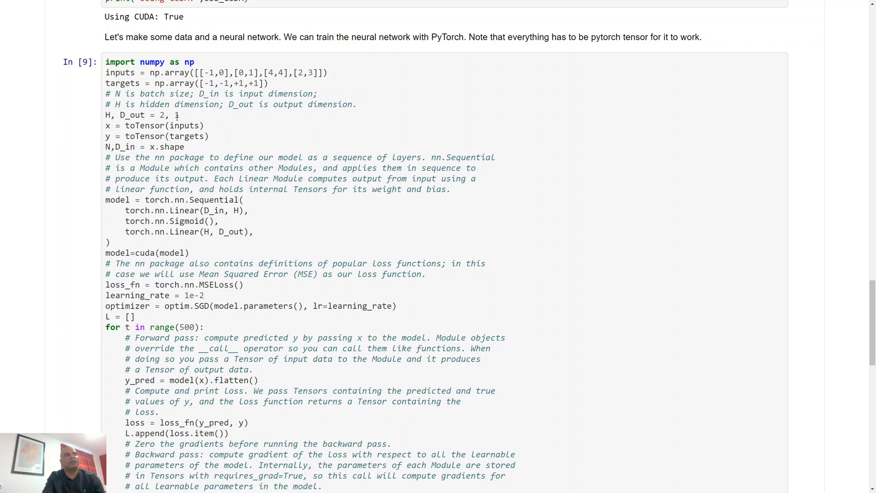
double_click(134, 115)
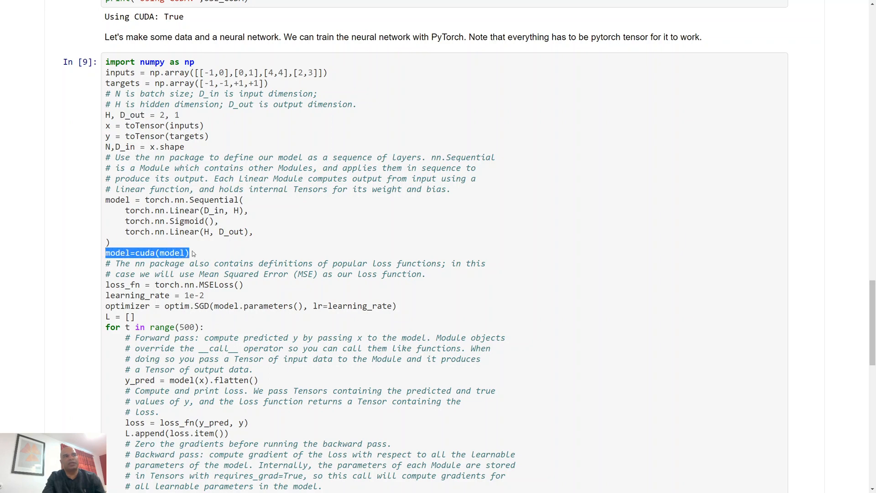
scroll("down", 3)
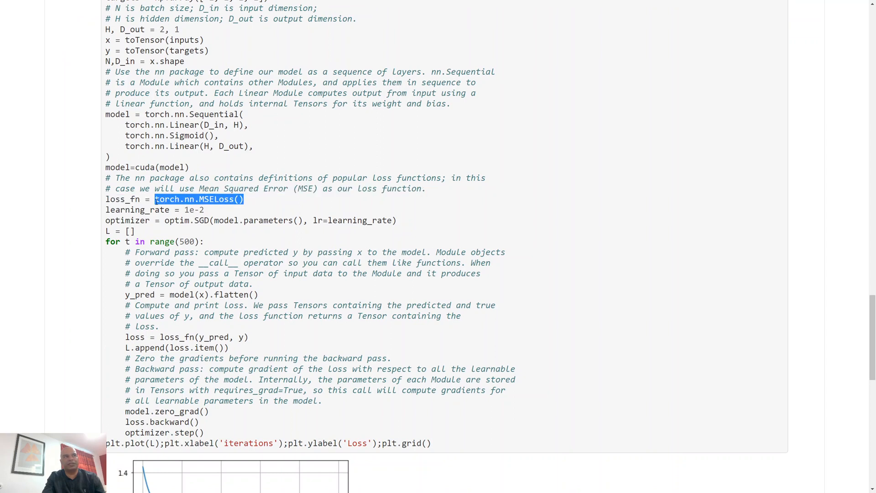
double_click(221, 199)
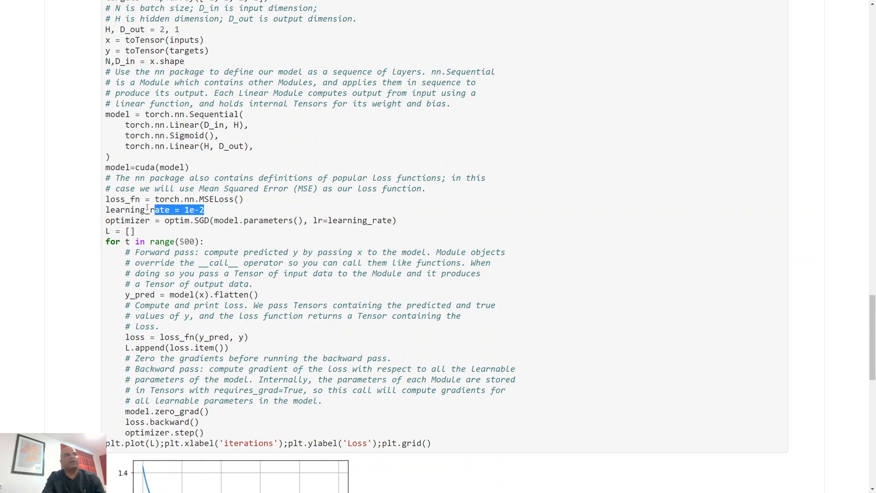
double_click(179, 221)
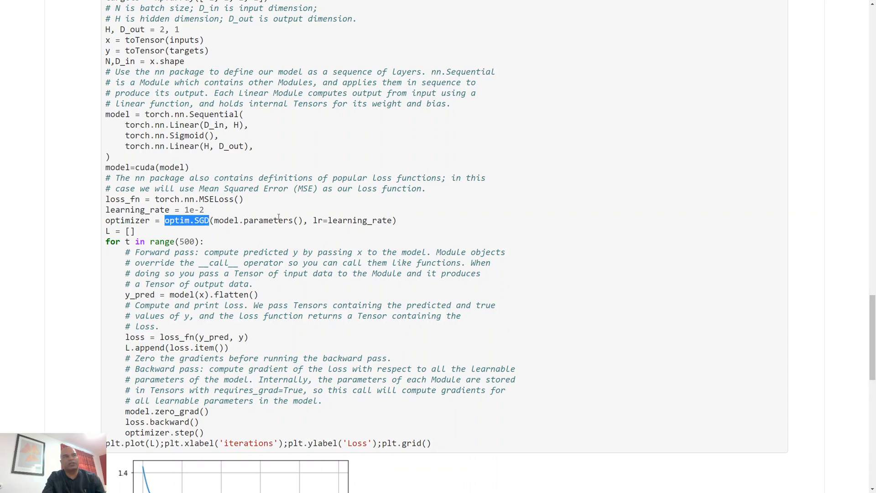
double_click(226, 220)
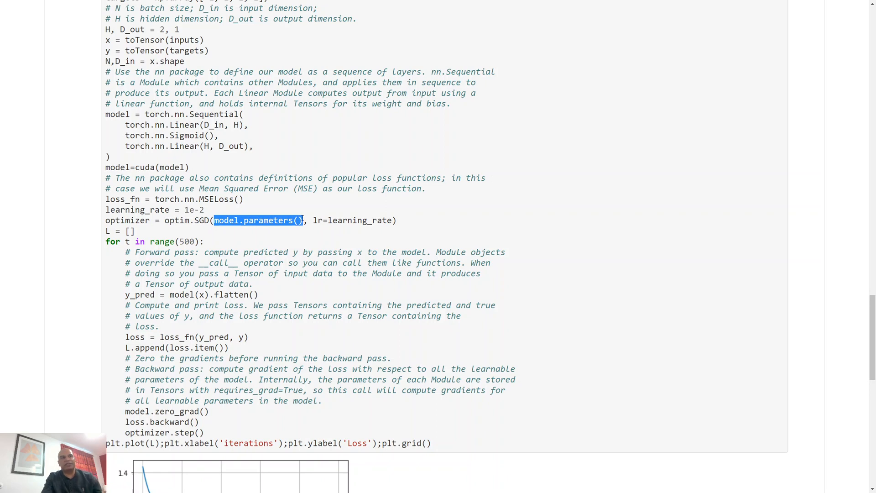
left_click(303, 220)
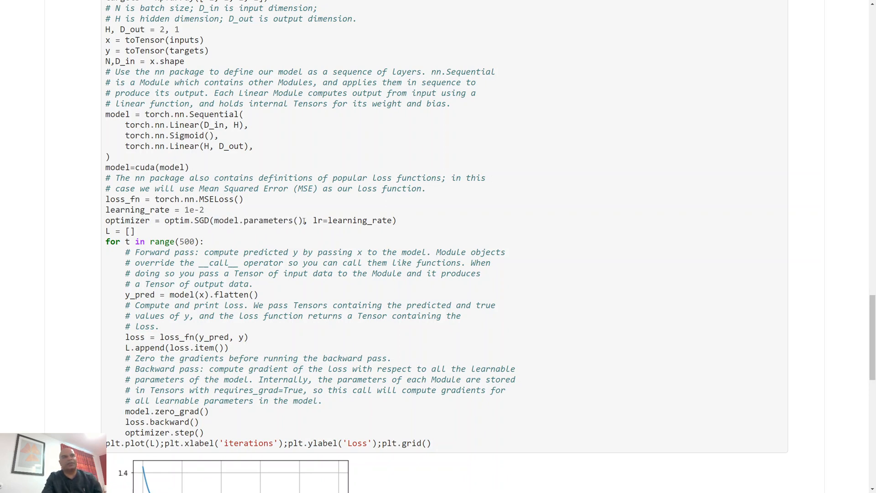
double_click(117, 167)
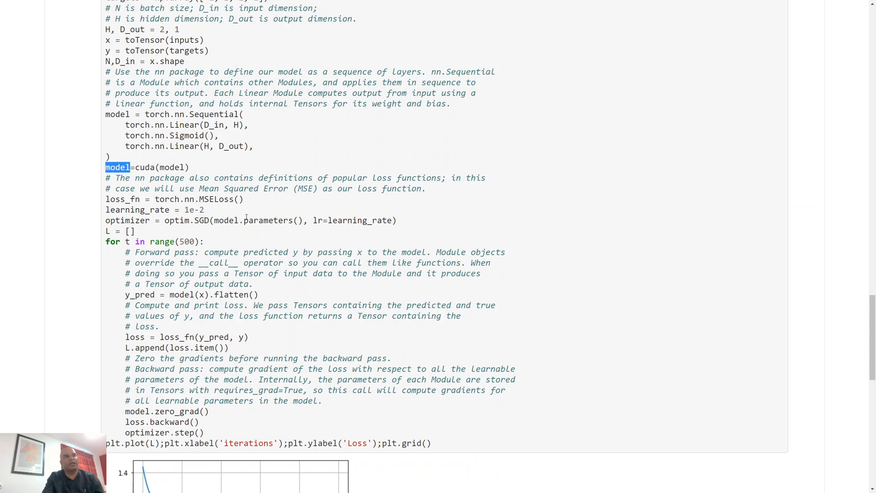
double_click(251, 221)
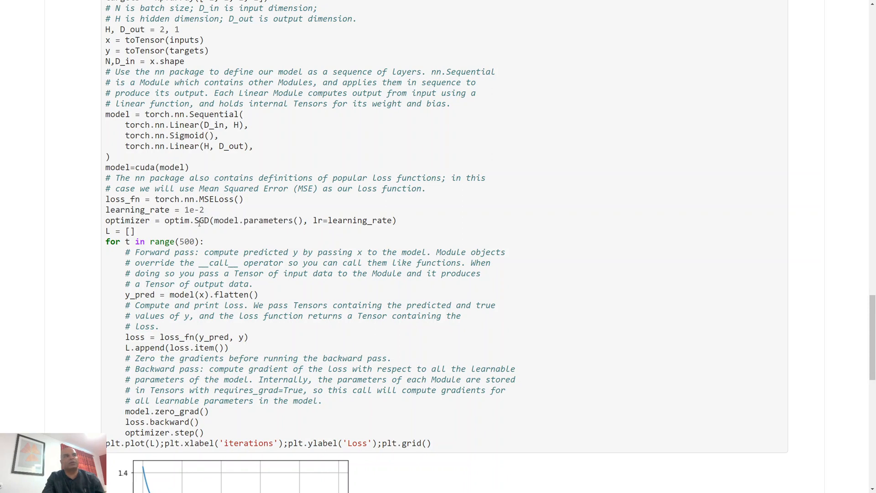
double_click(202, 220)
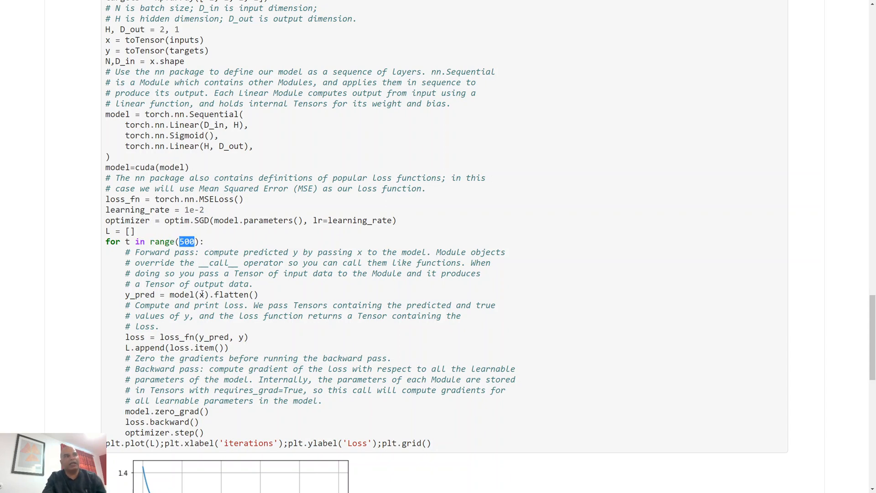
double_click(182, 295)
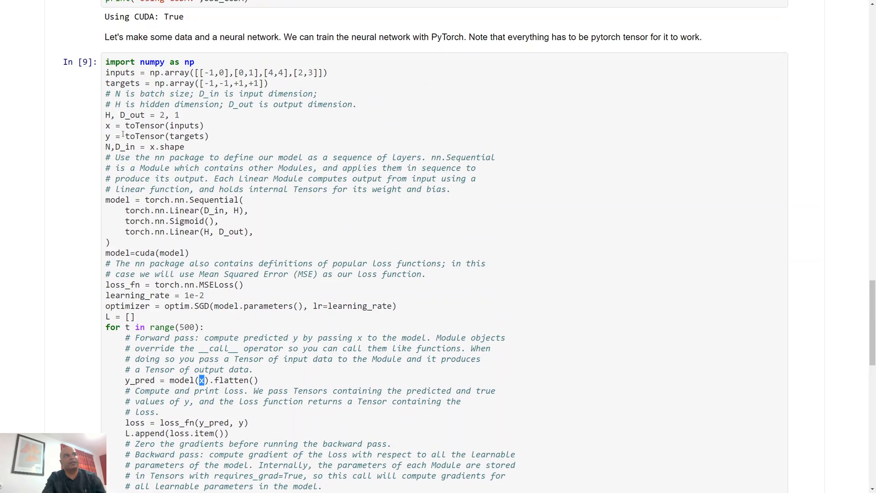
double_click(151, 125)
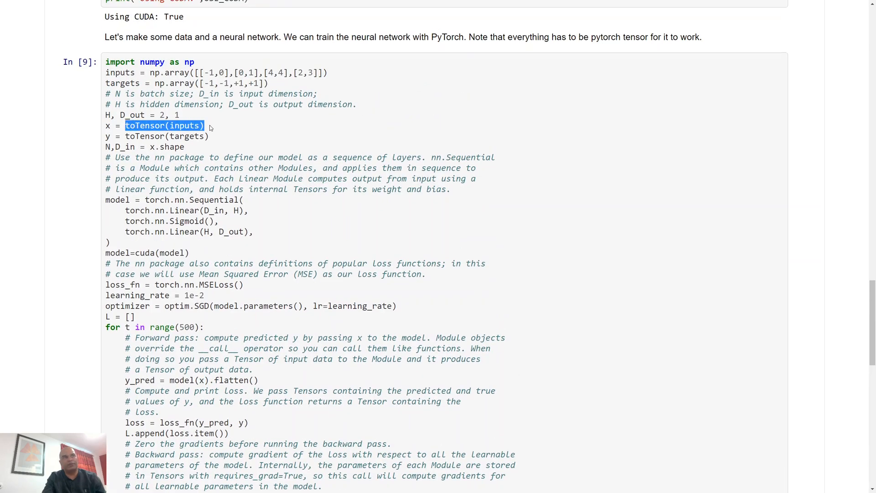
double_click(185, 126)
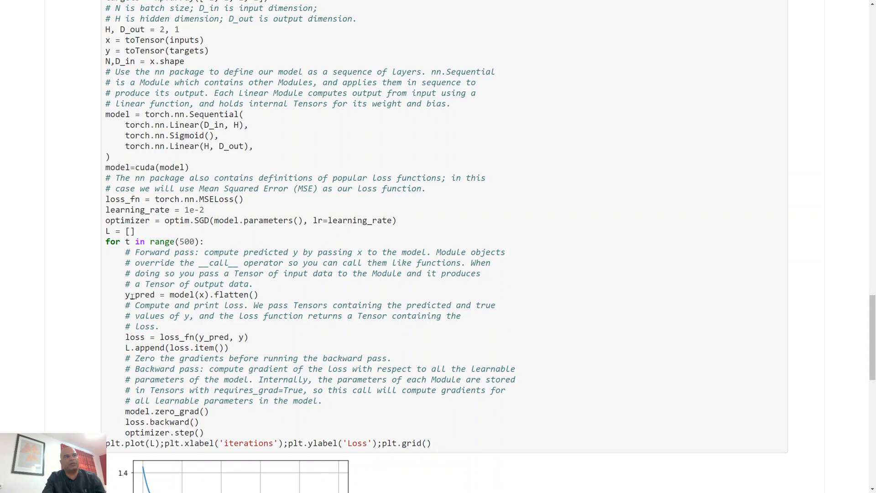
double_click(214, 337)
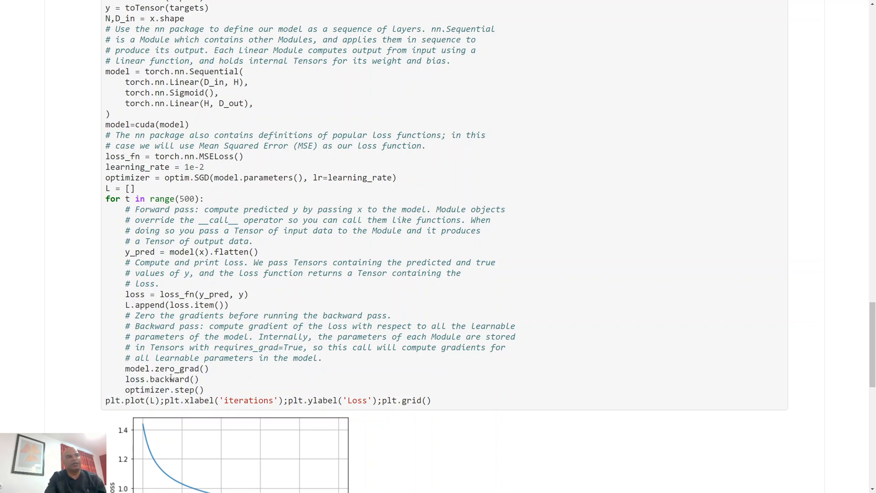
mouse_move(210, 390)
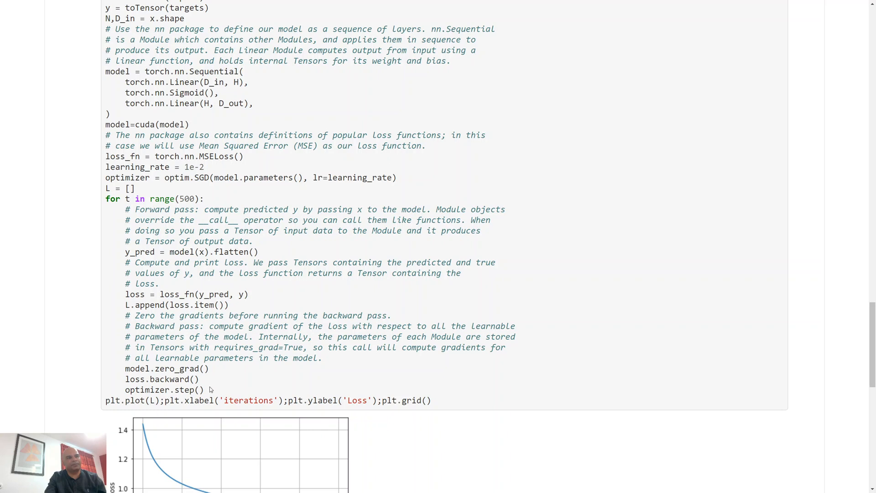
double_click(155, 379)
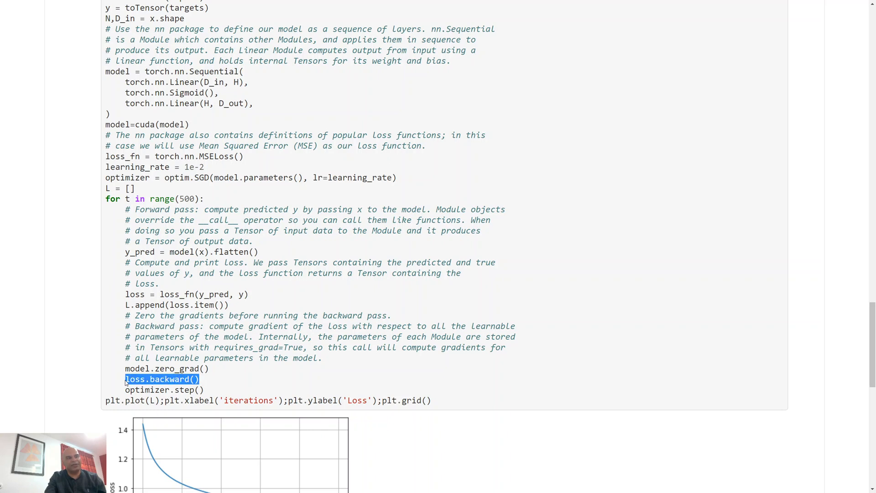
mouse_move(218, 390)
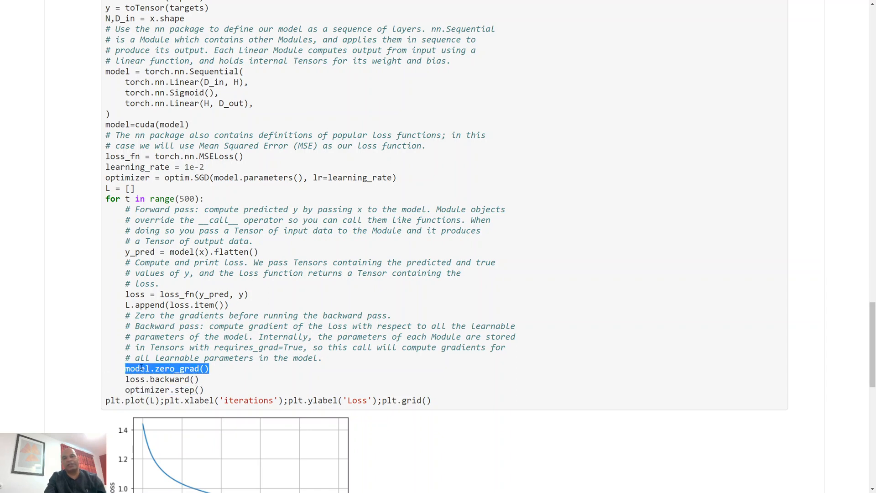
scroll("down", 3)
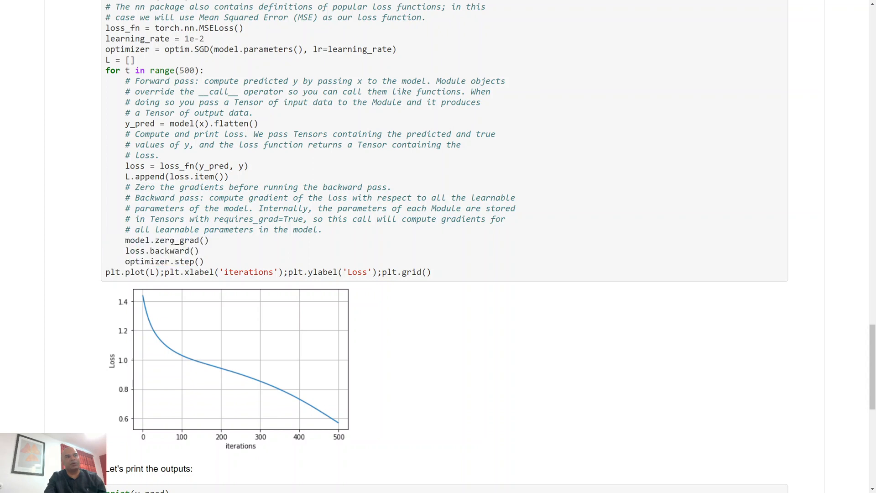
double_click(177, 240)
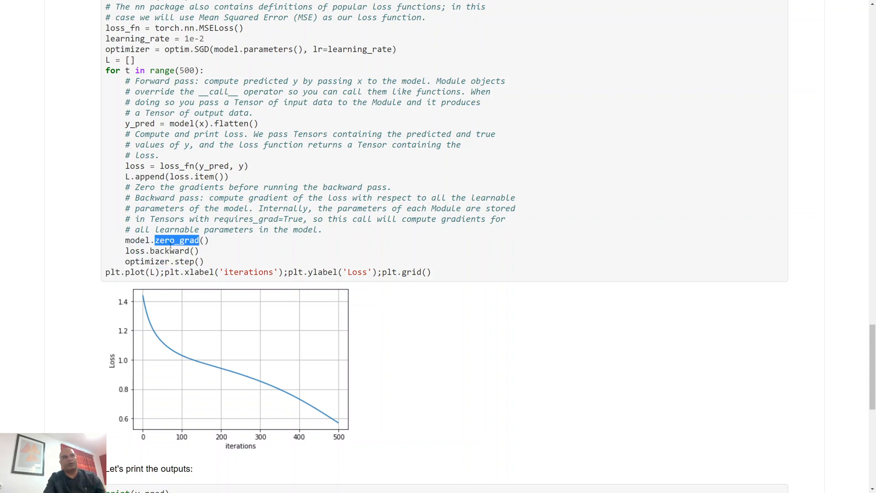
double_click(166, 251)
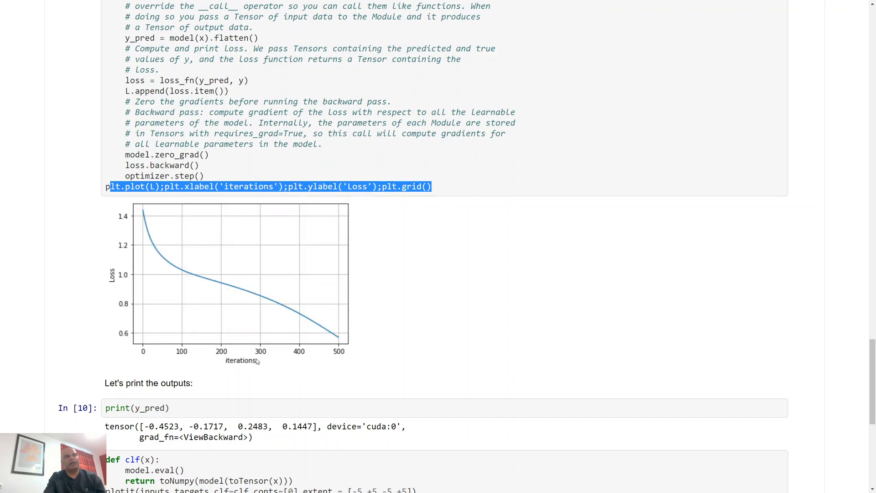
mouse_move(349, 361)
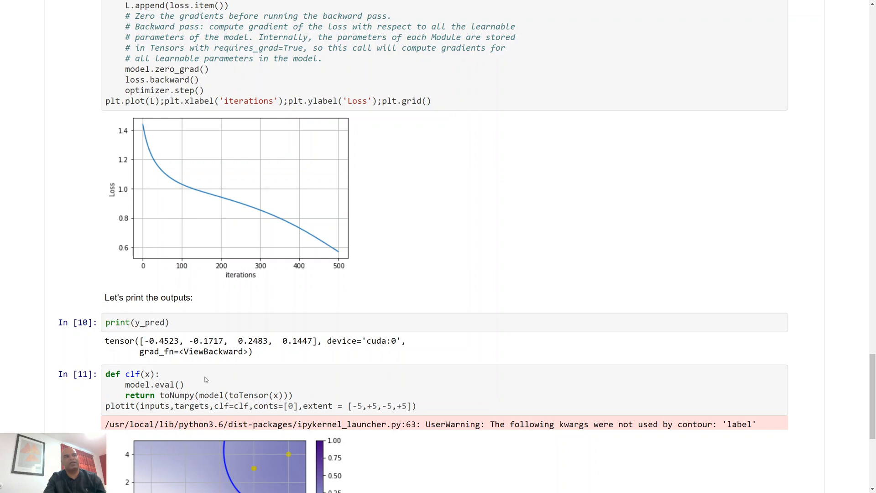
mouse_move(307, 383)
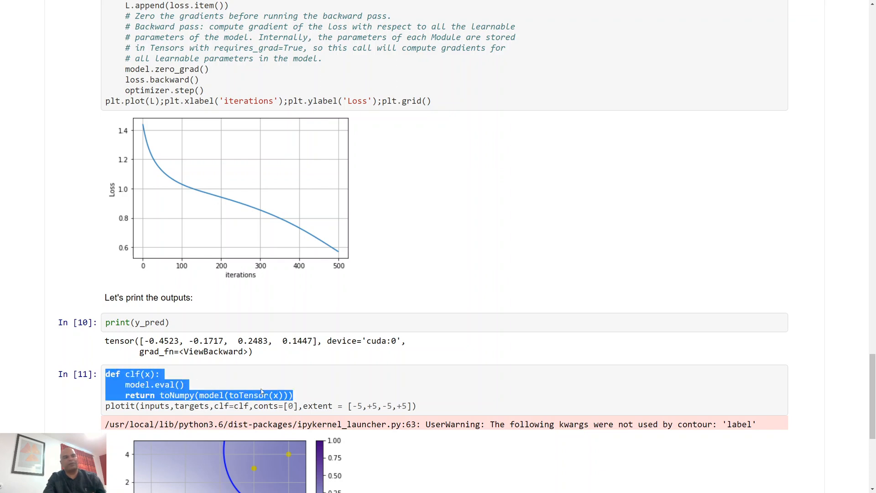
scroll("down", 3)
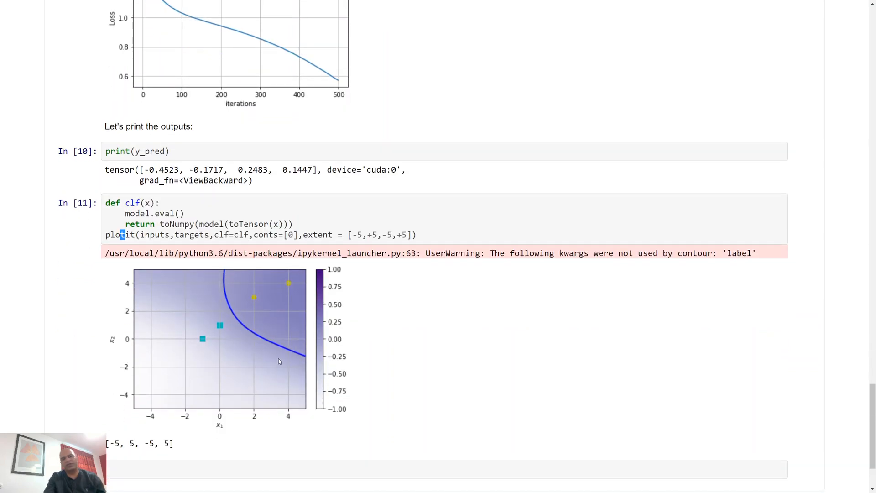
mouse_move(252, 323)
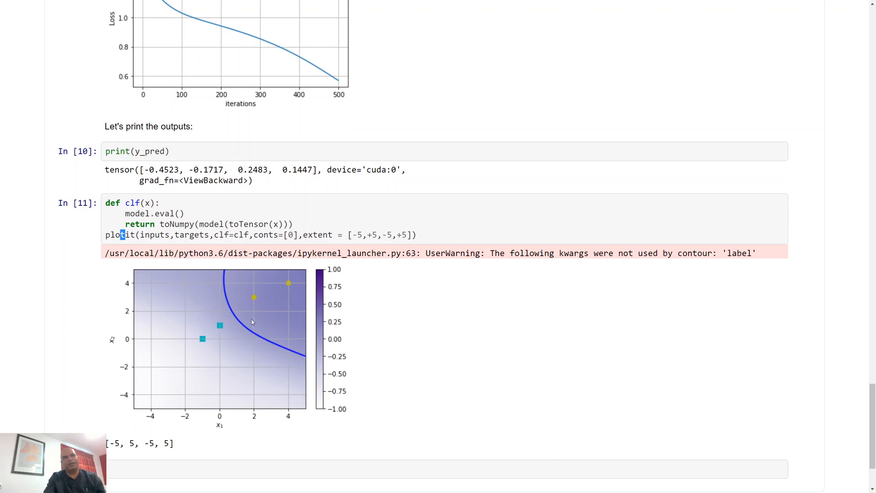
mouse_move(312, 361)
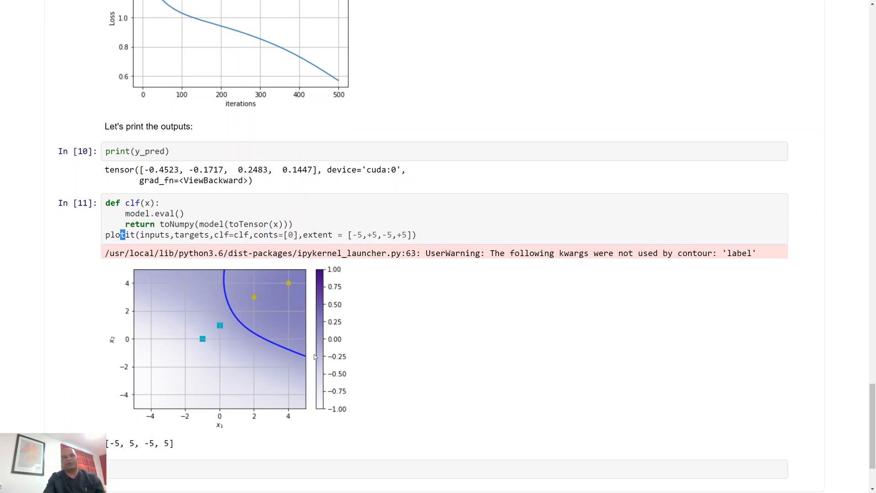
scroll("up", 3)
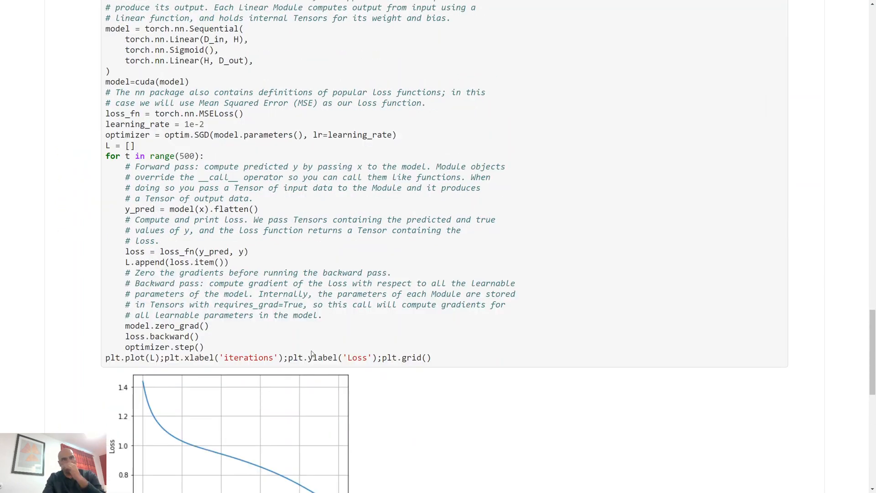
scroll("up", 3)
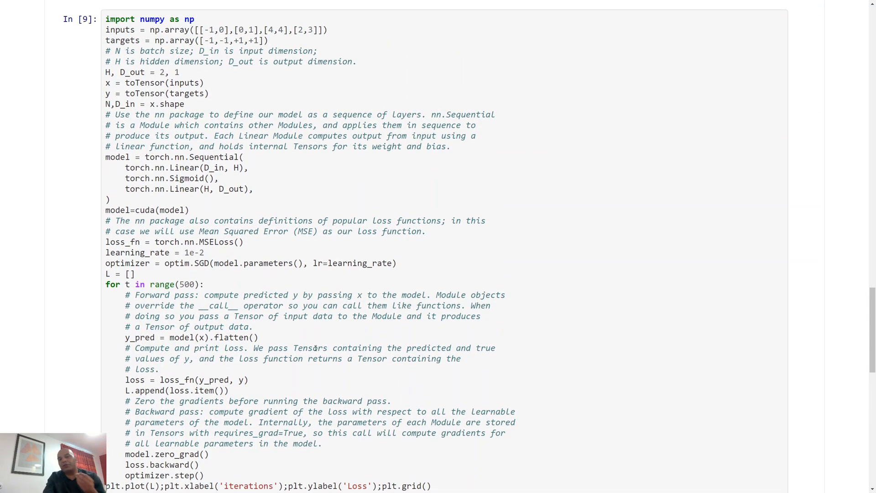
scroll("down", 3)
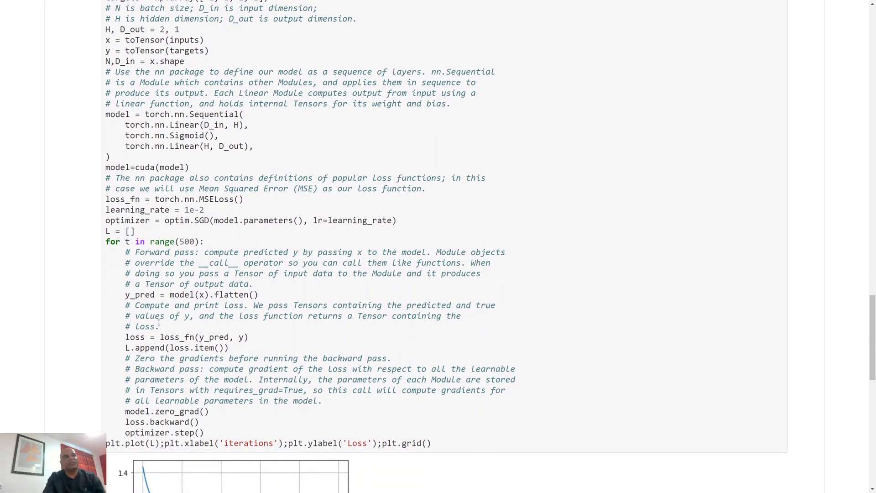